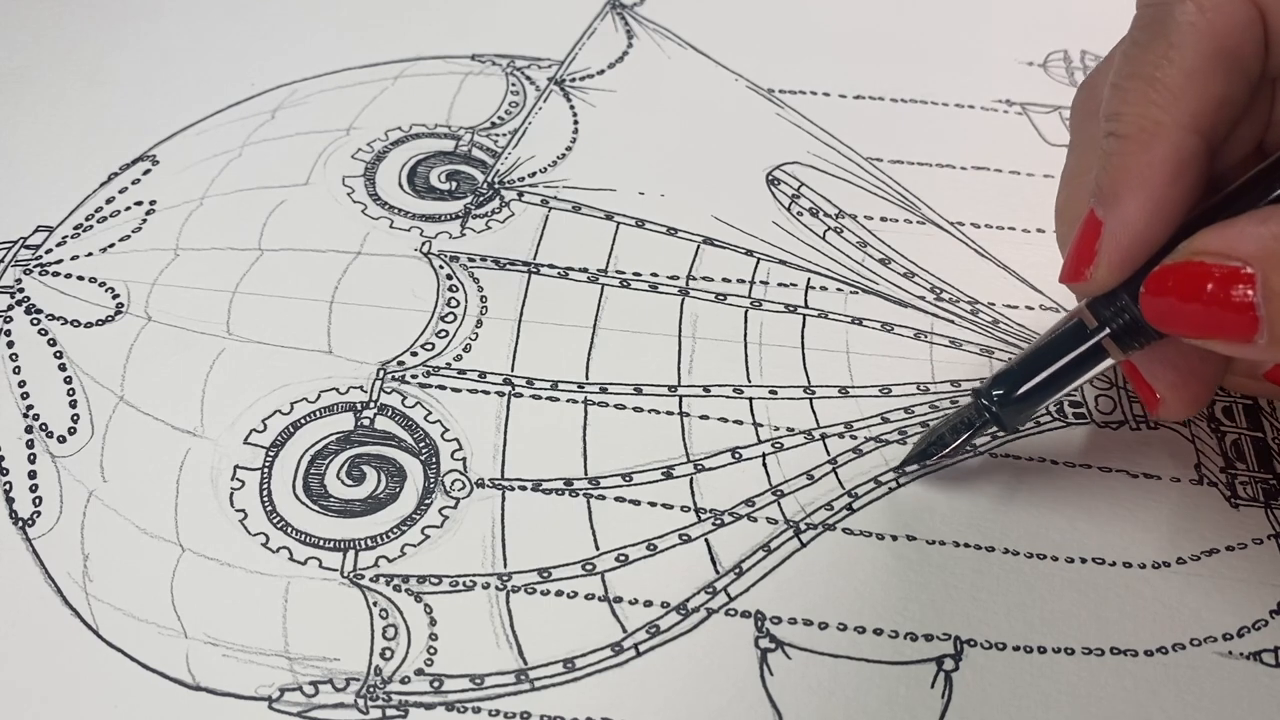
mouse_move(900, 300)
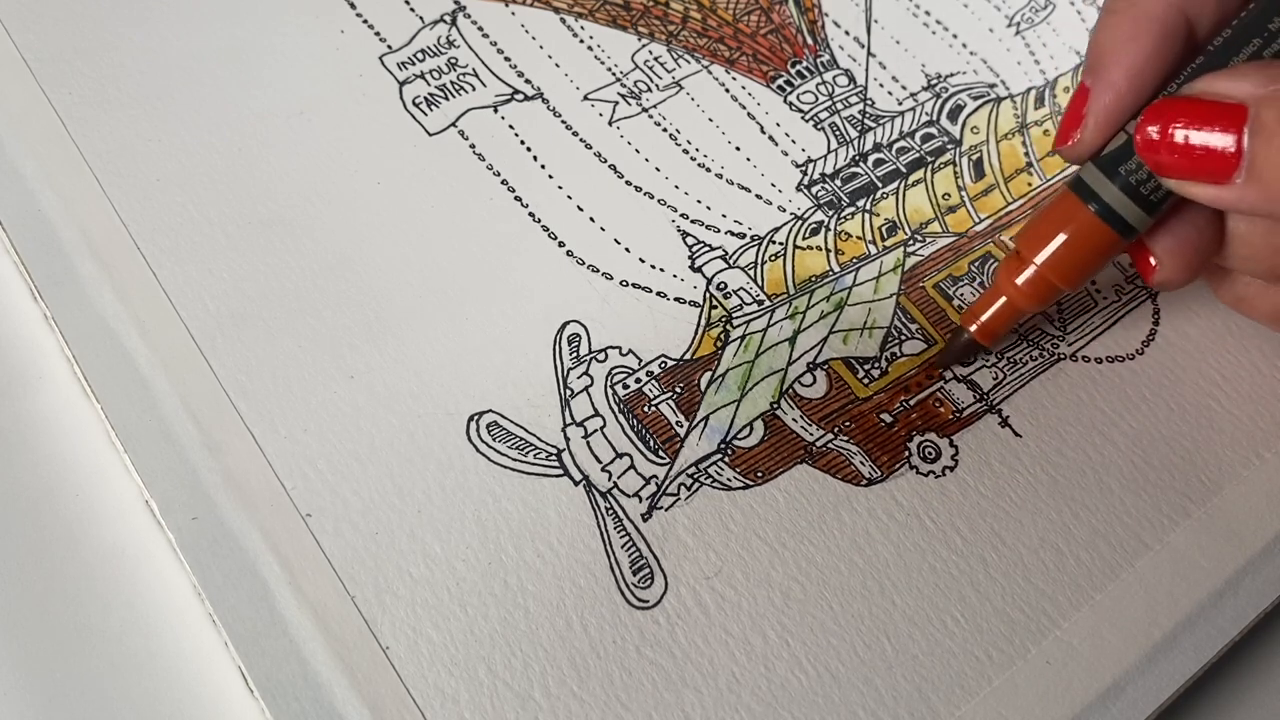
mouse_move(1050, 300)
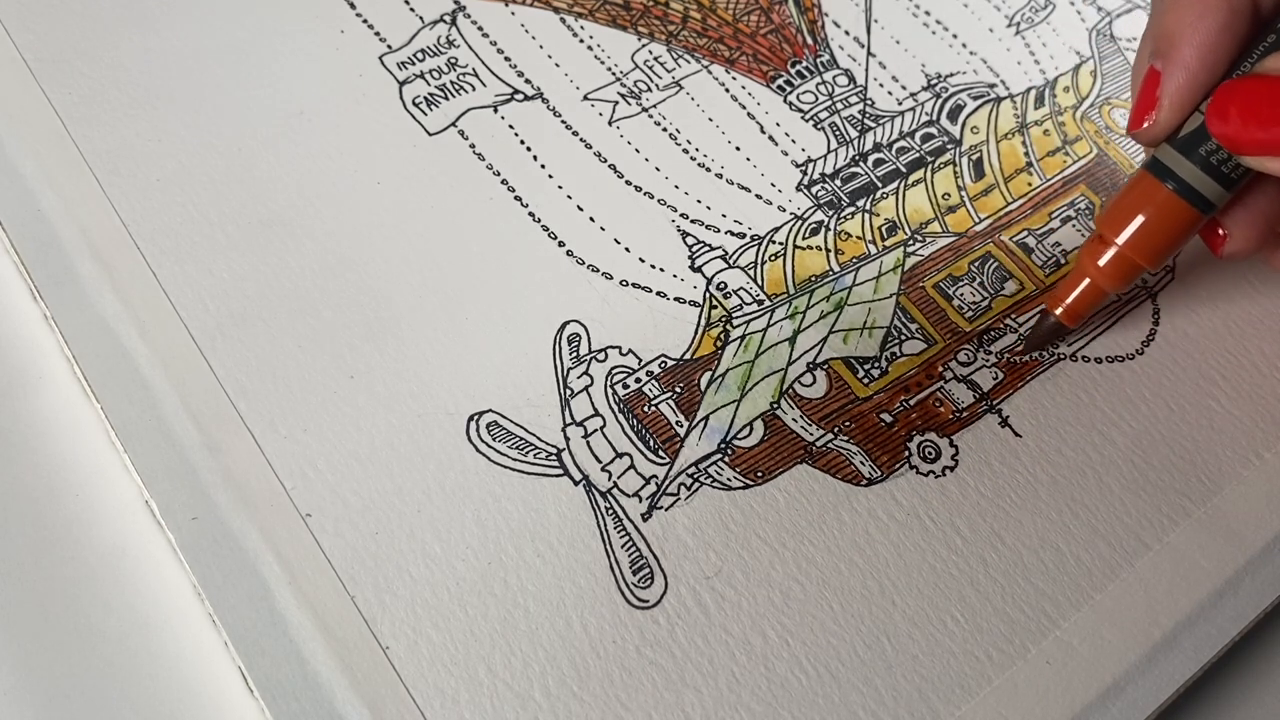